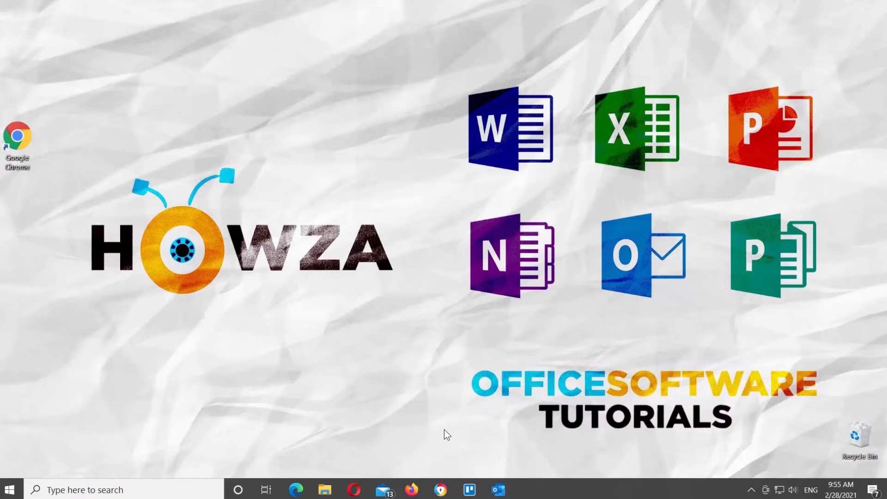
pyautogui.moveTo(447, 436)
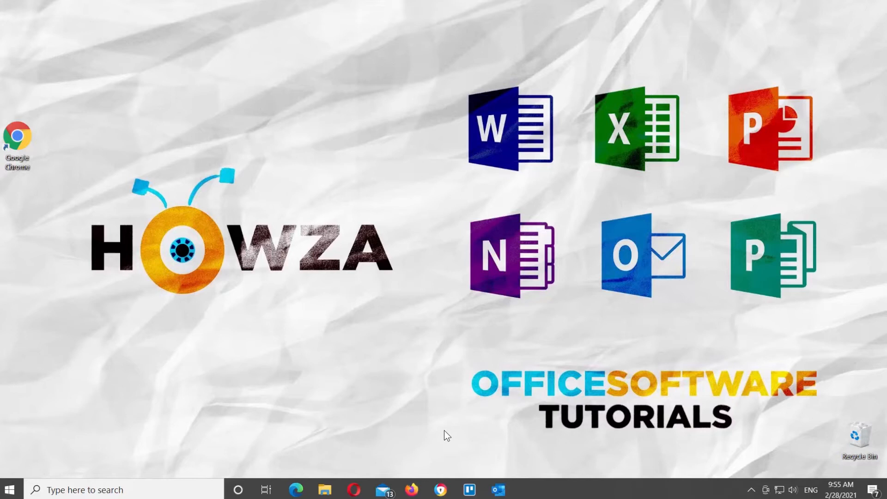
# Launch Microsoft Outlook from the taskbar icon.
pyautogui.click(497, 489)
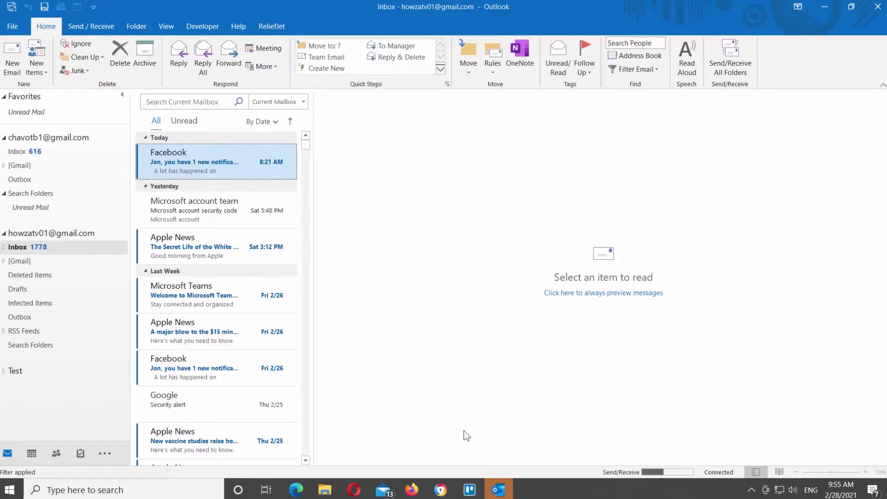
# Start the Import/Export wizard from File > Open & Export.
pyautogui.click(14, 370)
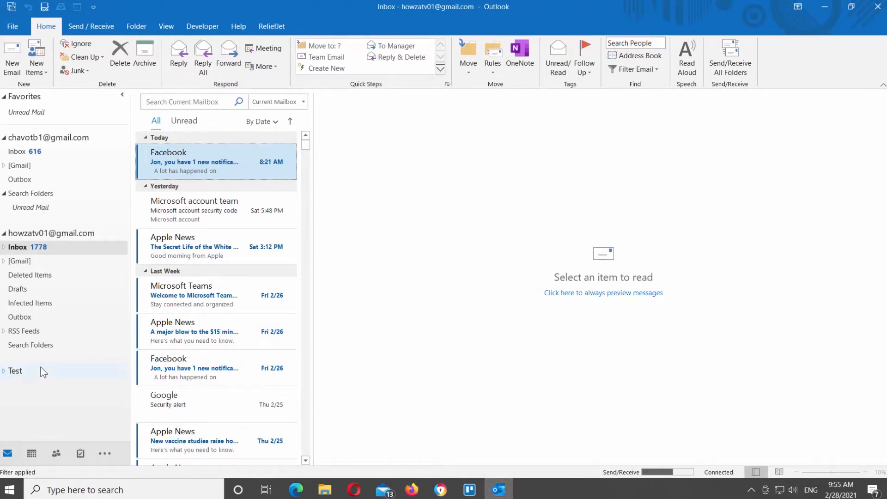
pyautogui.click(11, 26)
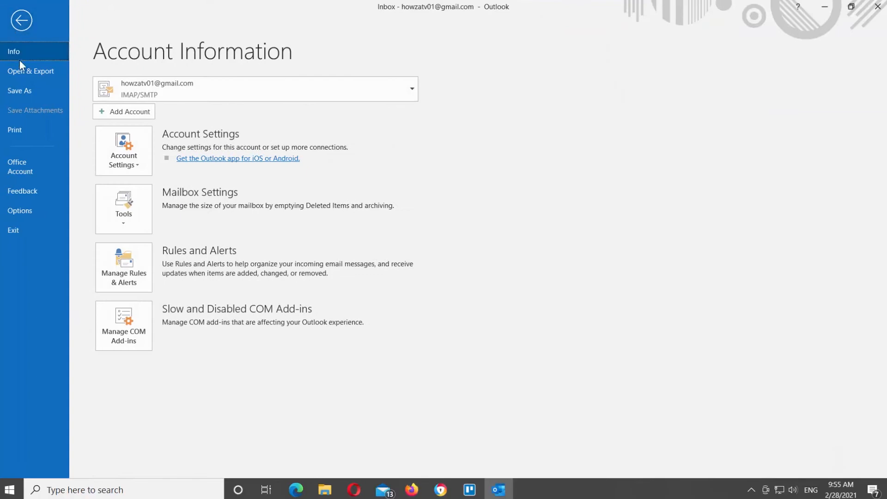
pyautogui.click(31, 71)
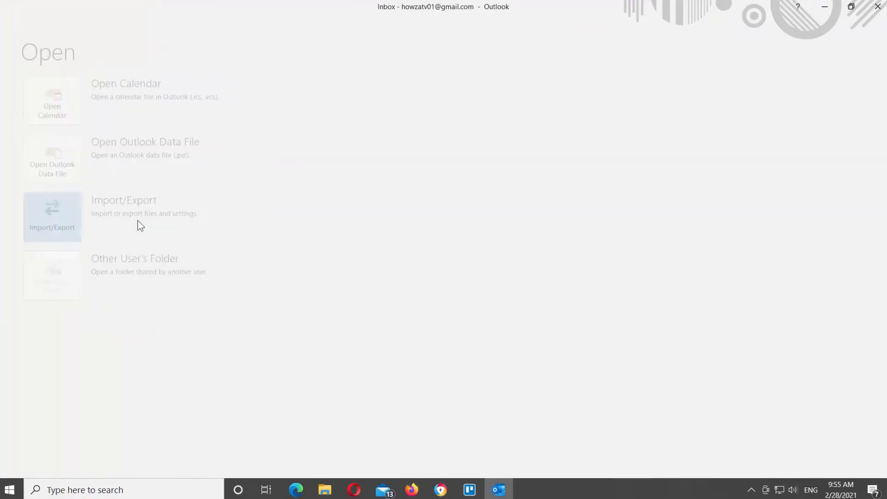
pyautogui.click(51, 216)
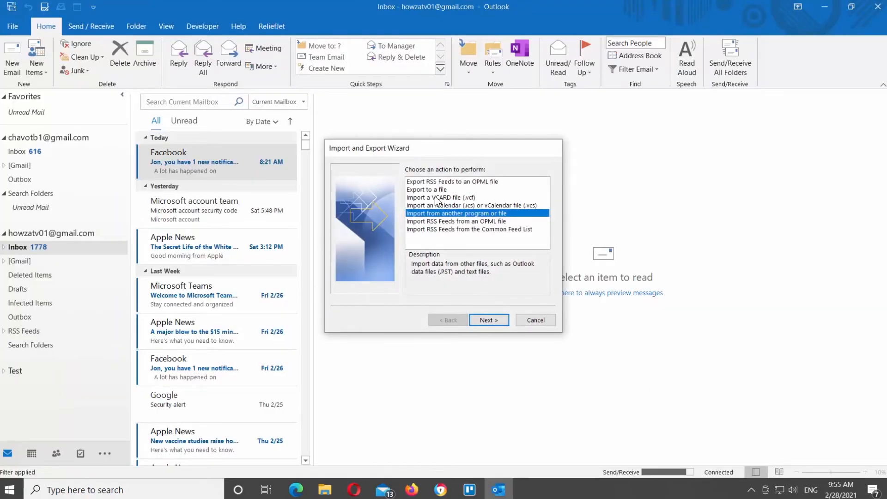
# Export the other mail account as an Outlook Data File (.pst) to Desktop\Test.pst.
pyautogui.click(439, 189)
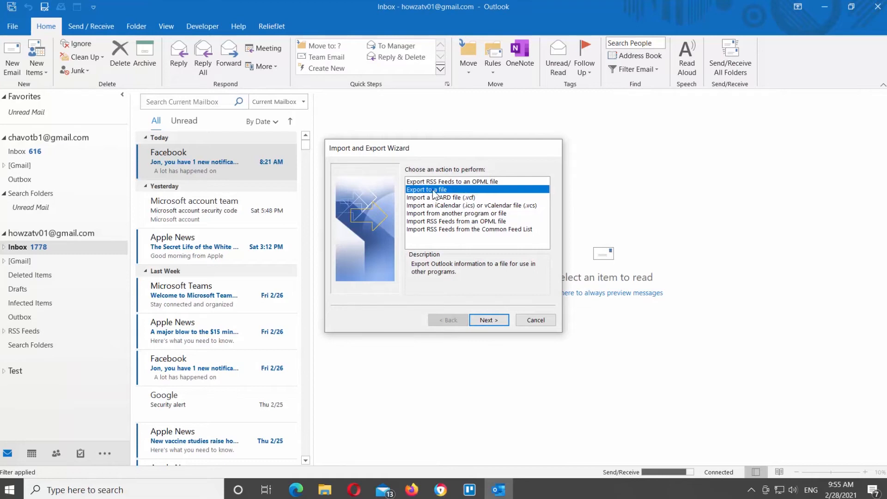
pyautogui.click(488, 320)
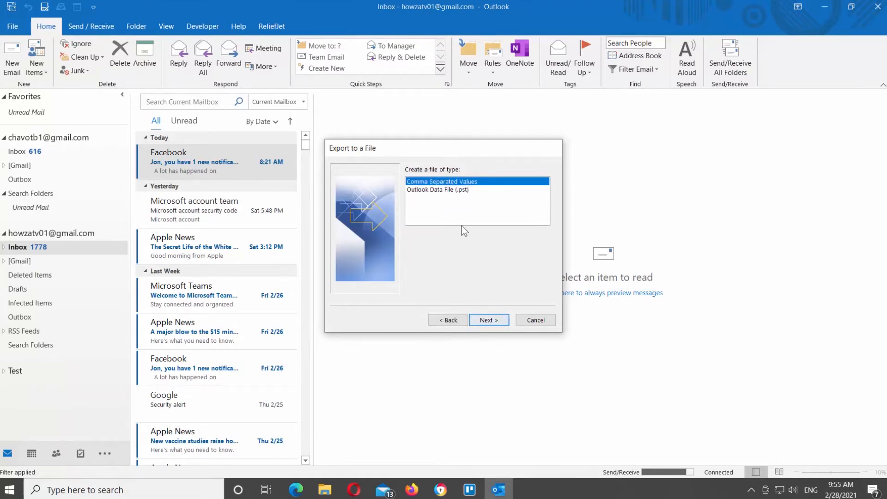
pyautogui.click(438, 189)
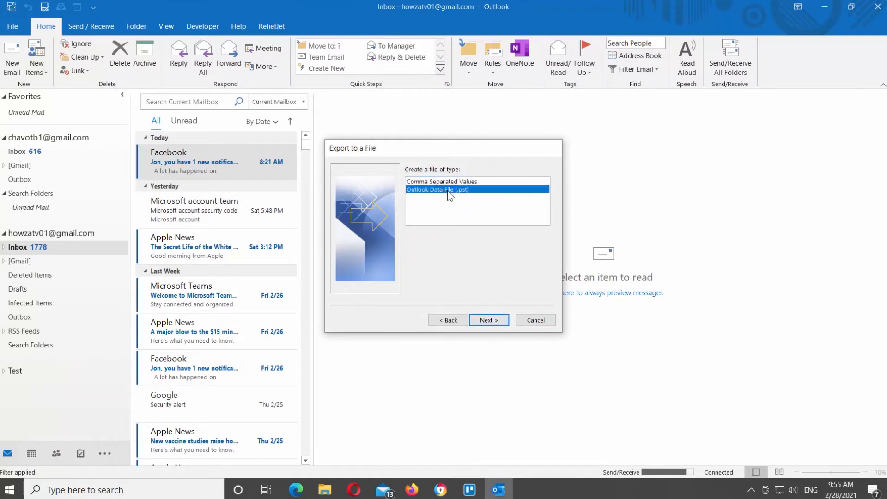
pyautogui.click(488, 319)
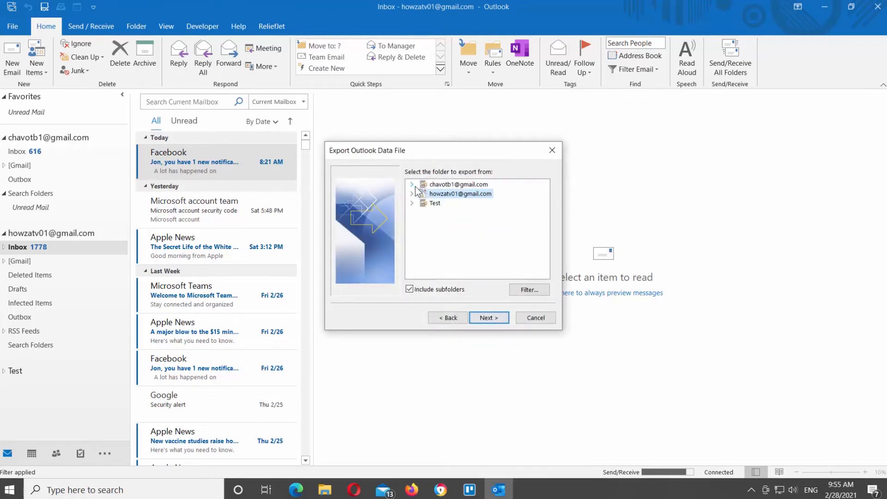
pyautogui.click(459, 184)
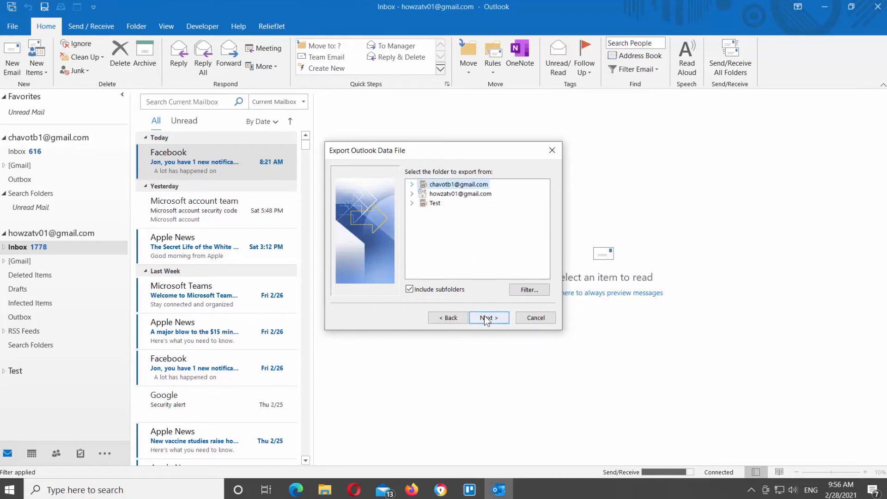
pyautogui.click(488, 317)
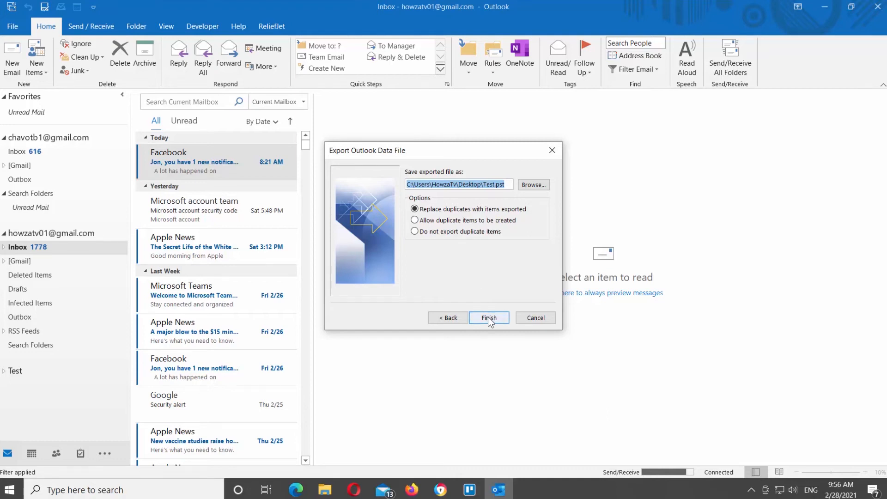
pyautogui.click(488, 318)
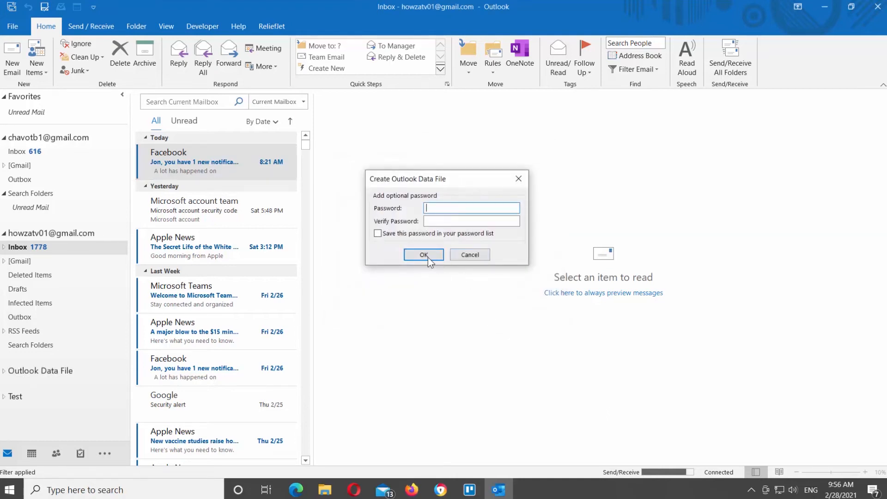
# Create the Test.pst data file with no password.
pyautogui.click(424, 255)
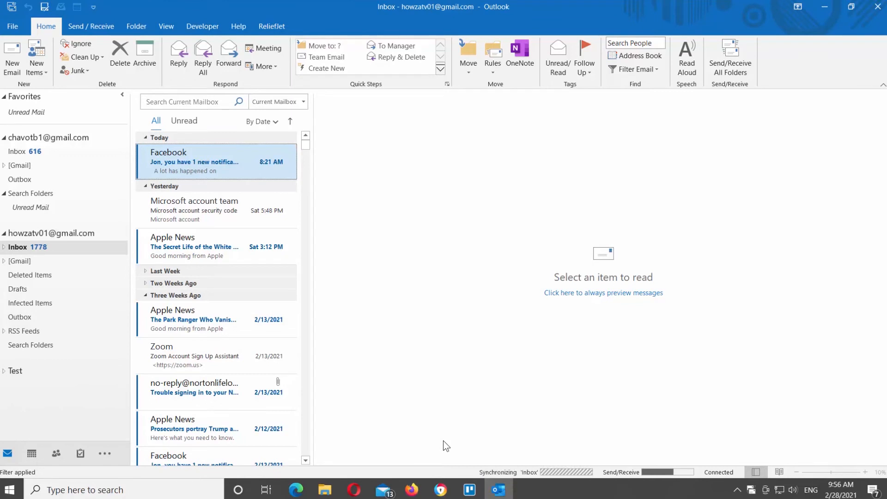
# Reopen the Import/Export wizard from File > Open & Export.
pyautogui.click(11, 26)
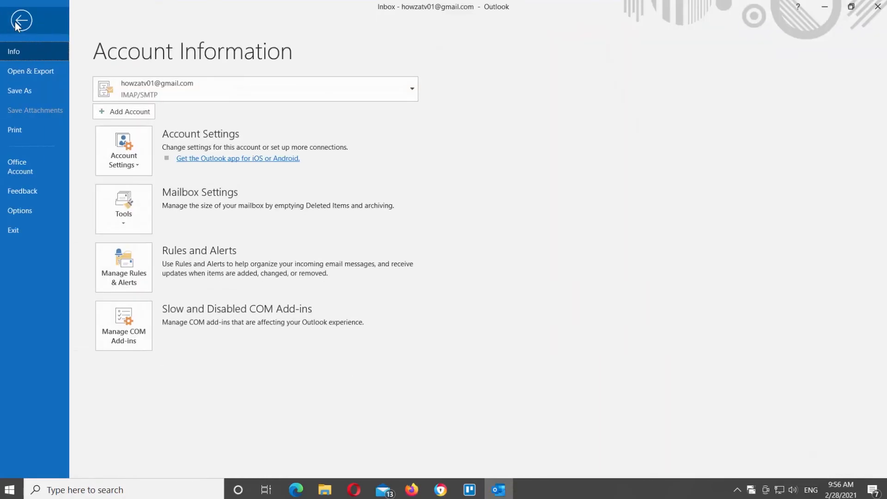
pyautogui.click(31, 71)
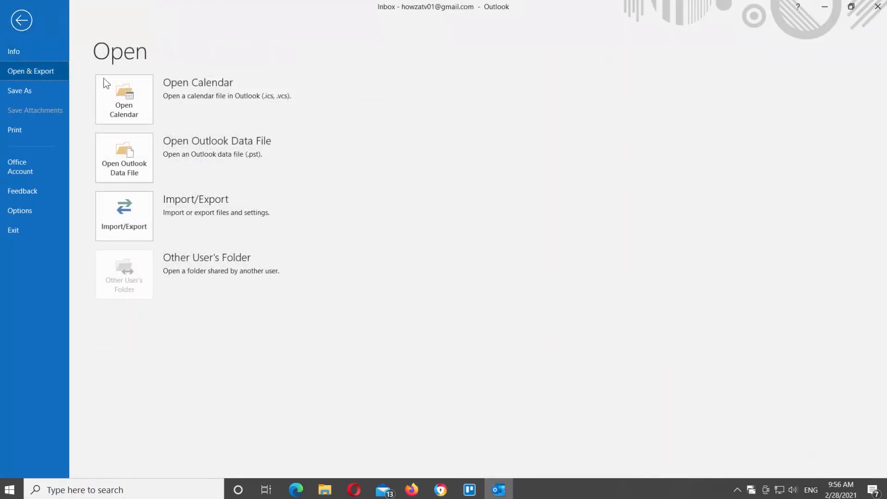
pyautogui.click(21, 20)
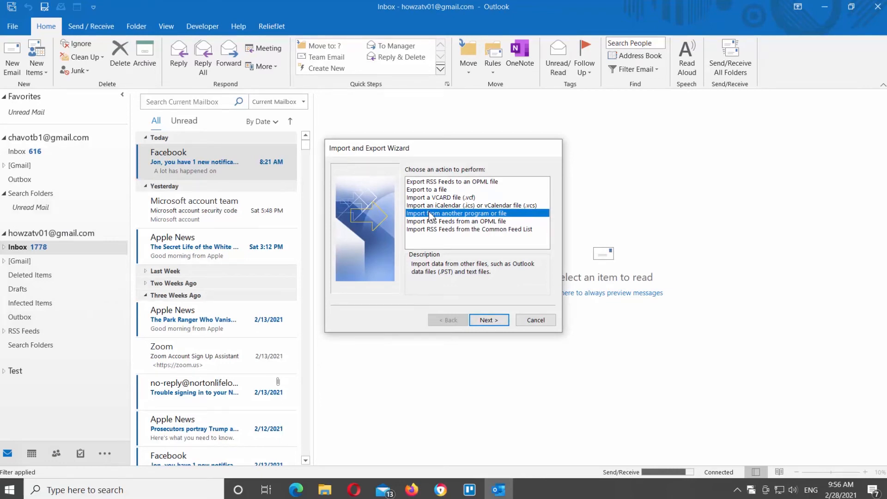
pyautogui.moveTo(430, 217)
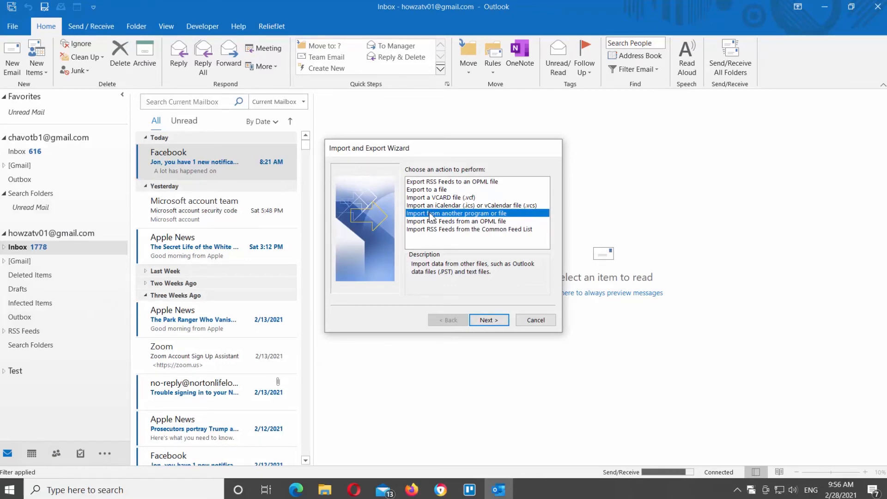
# Import from another file, choosing Outlook Data File (.pst) and Desktop\Test.pst.
pyautogui.click(488, 320)
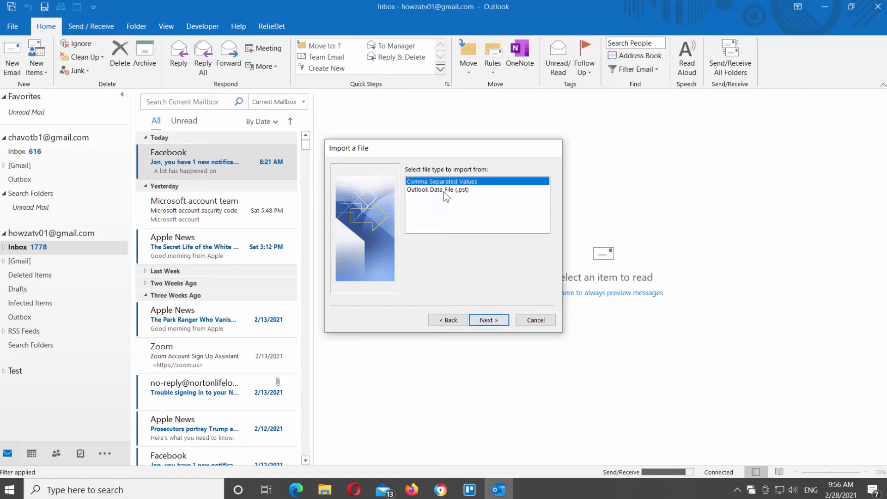
pyautogui.click(437, 190)
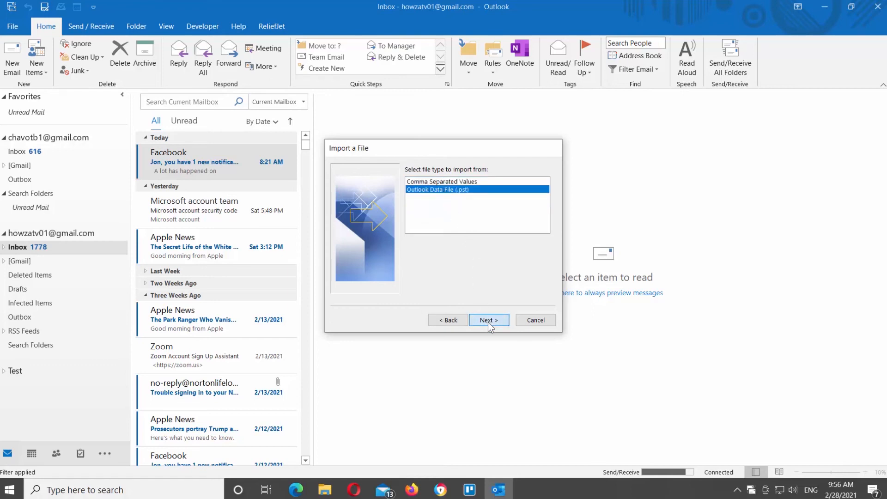
pyautogui.click(489, 320)
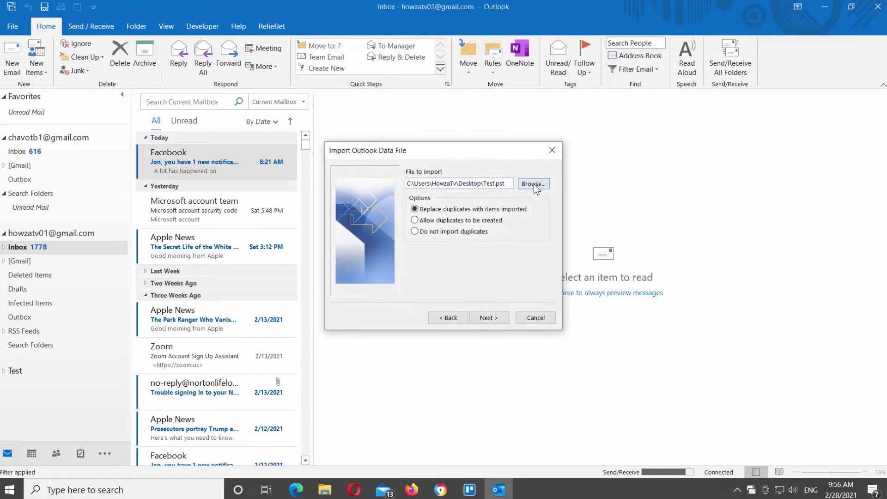
pyautogui.click(532, 184)
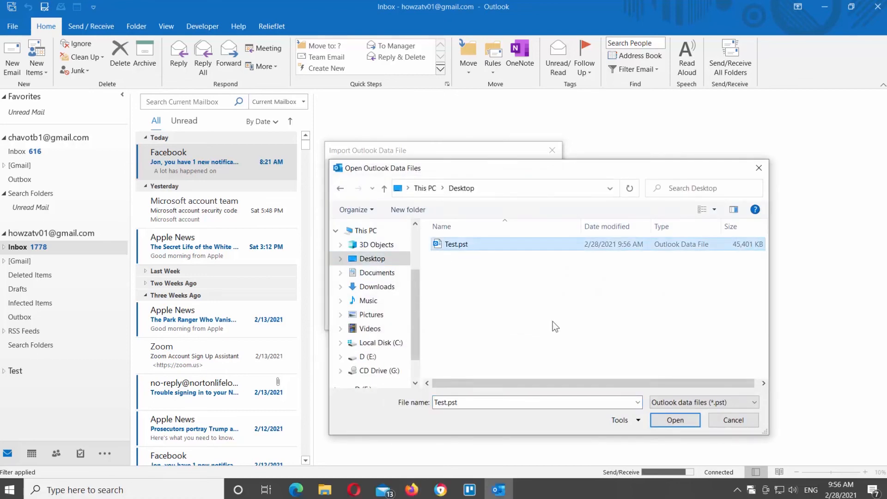
pyautogui.click(673, 420)
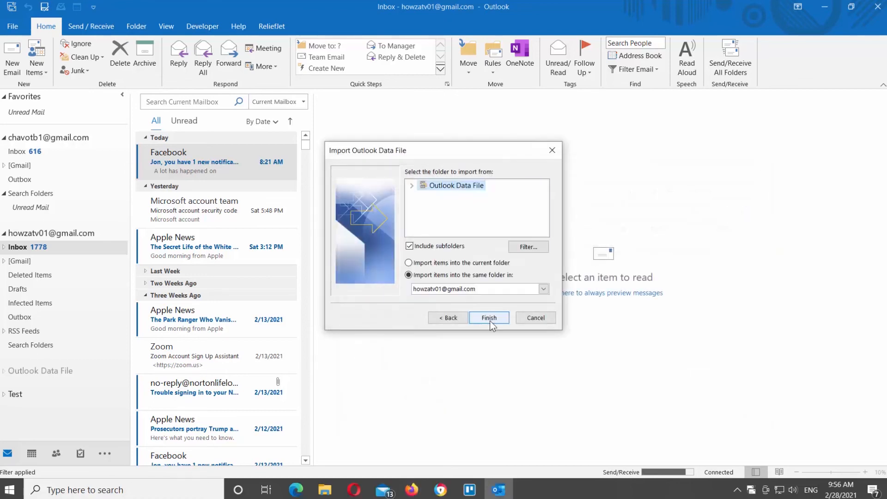
# Import Test.pst into the Test destination folder and finish.
pyautogui.click(542, 289)
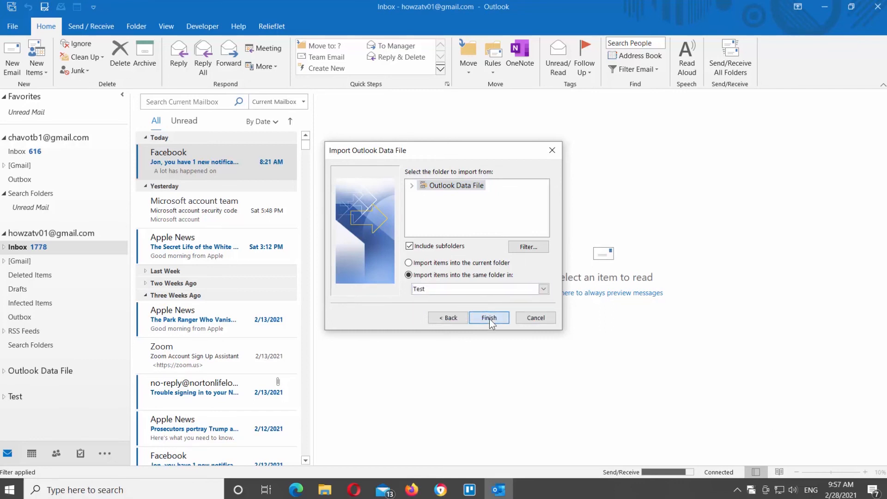
pyautogui.click(488, 317)
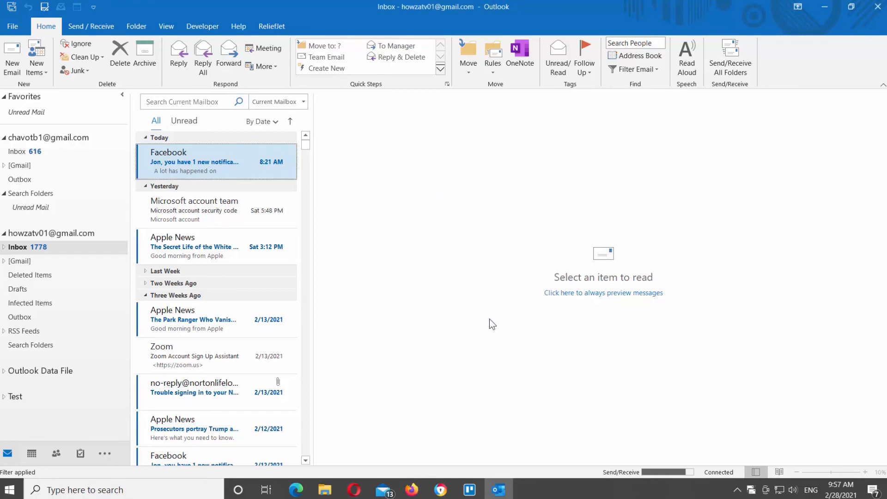